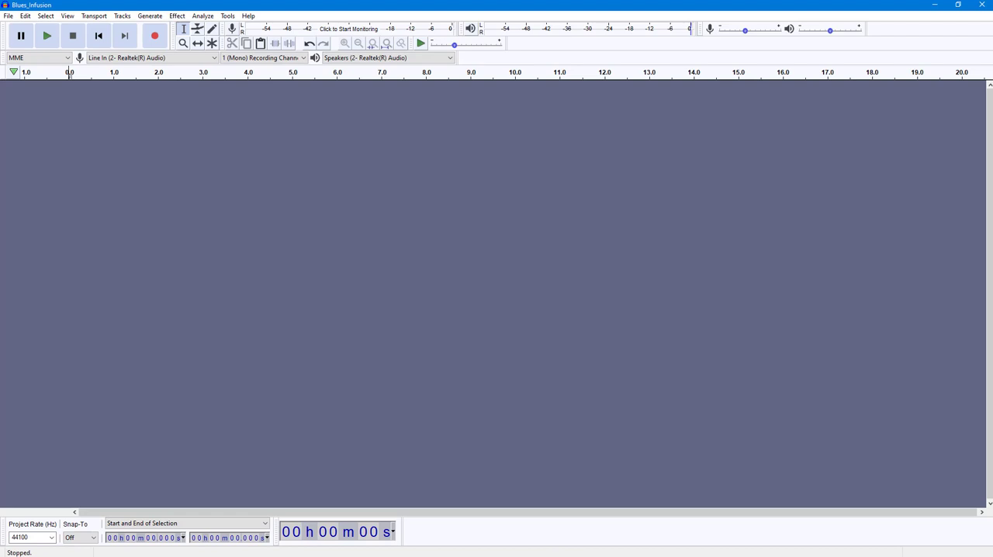
pyautogui.moveTo(755, 304)
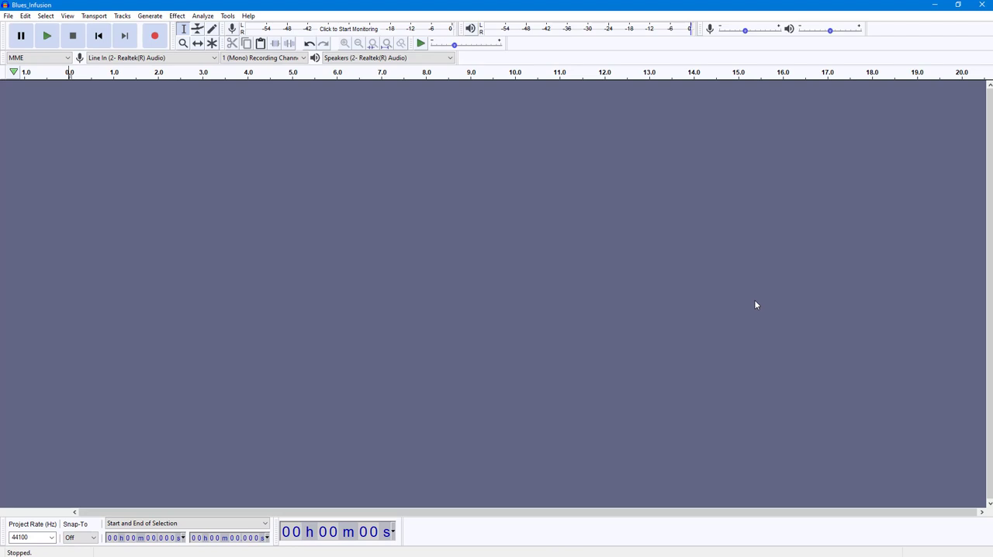
pyautogui.moveTo(6, 39)
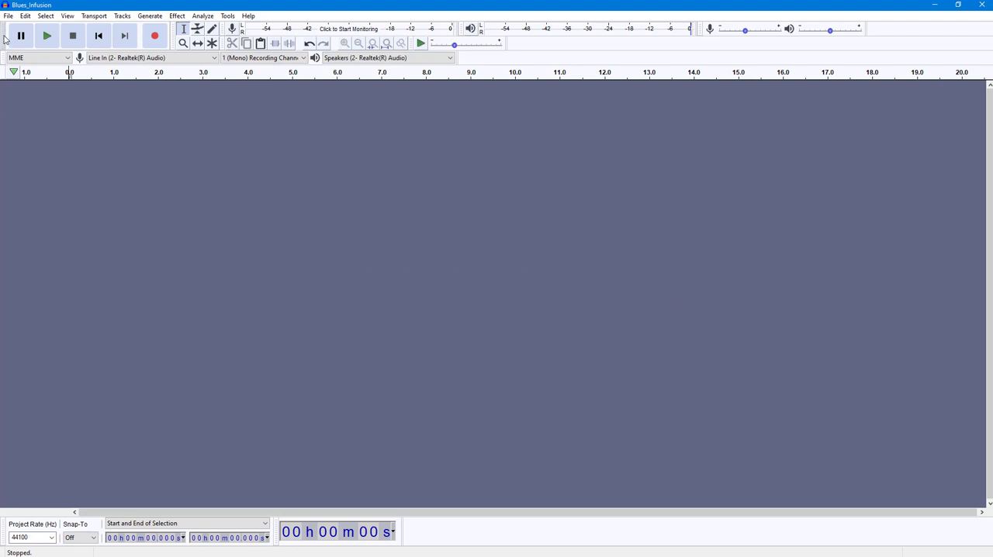
pyautogui.moveTo(13, 22)
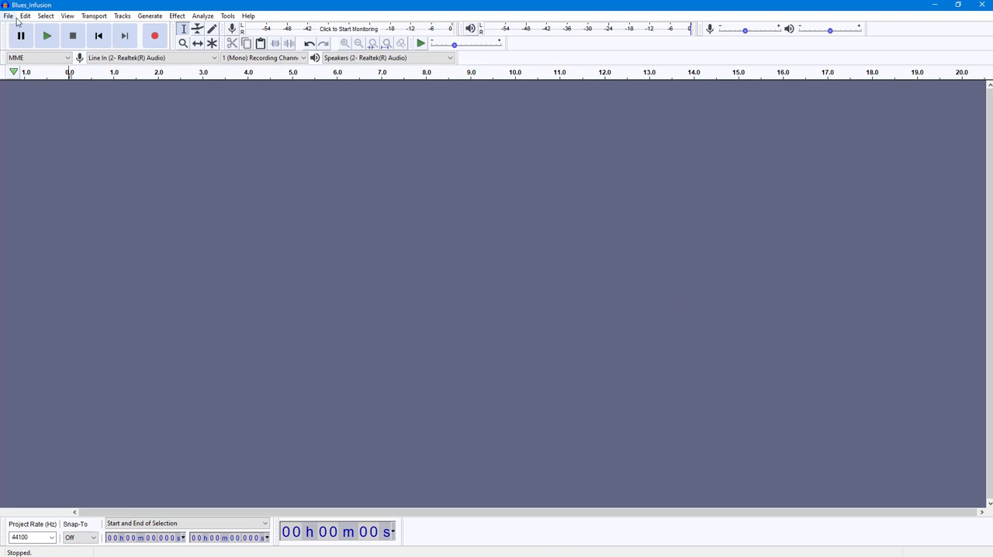
# - Import Blues_Infusion.mp3 as a stereo track via File > Import > Audio
pyautogui.click(9, 16)
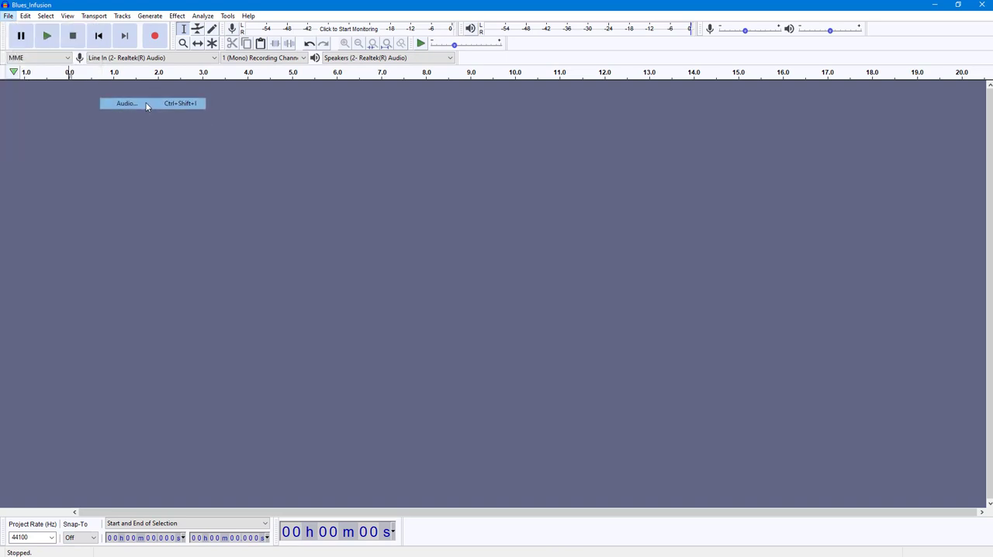
pyautogui.click(125, 103)
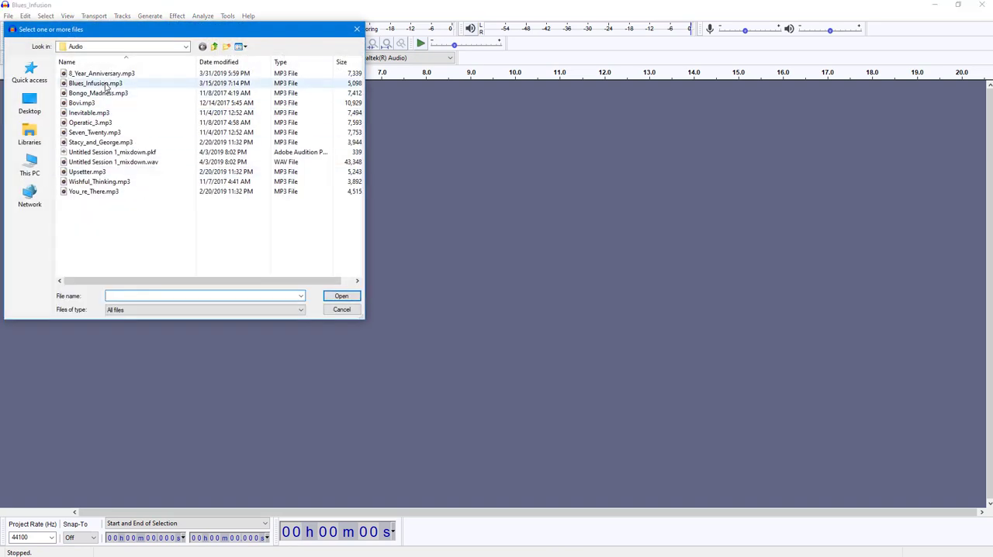
pyautogui.click(94, 83)
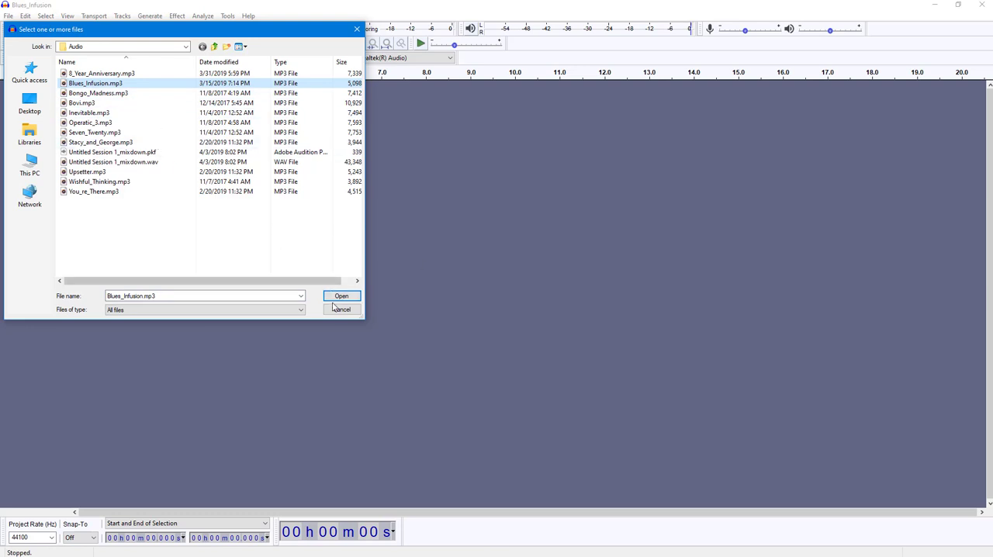
pyautogui.click(341, 295)
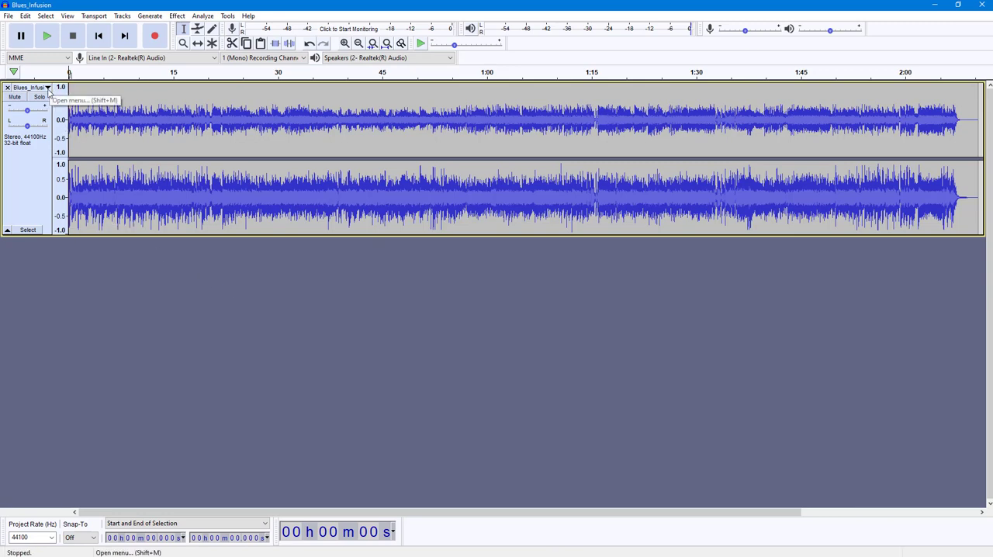
# - Switch the Blues_Infusion track display from waveform to Spectrogram
pyautogui.click(47, 86)
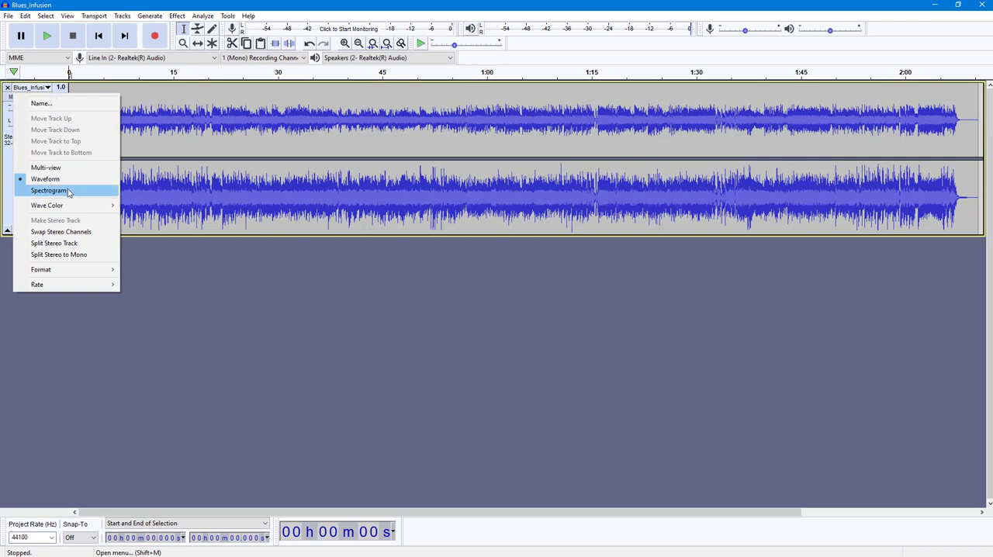
pyautogui.click(50, 191)
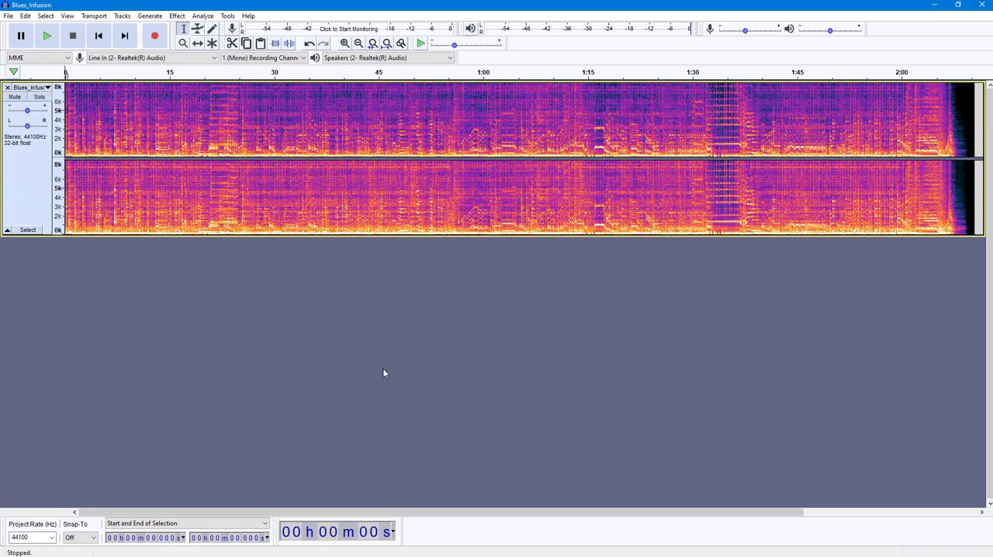
# - Enlarge the spectrogram track to fill the window and adjust the selected stretch
pyautogui.moveTo(14, 236); pyautogui.dragTo(14, 466)
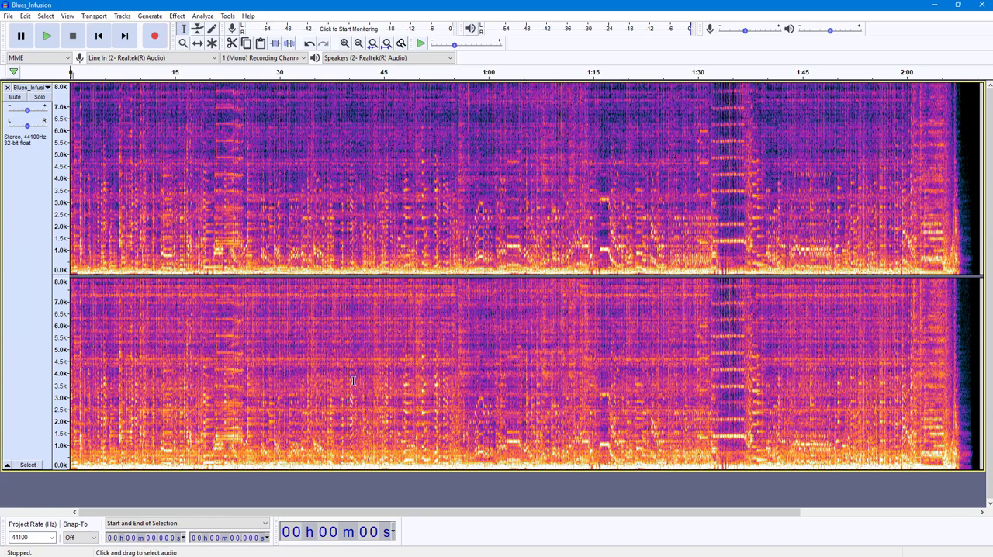
pyautogui.moveTo(267, 248)
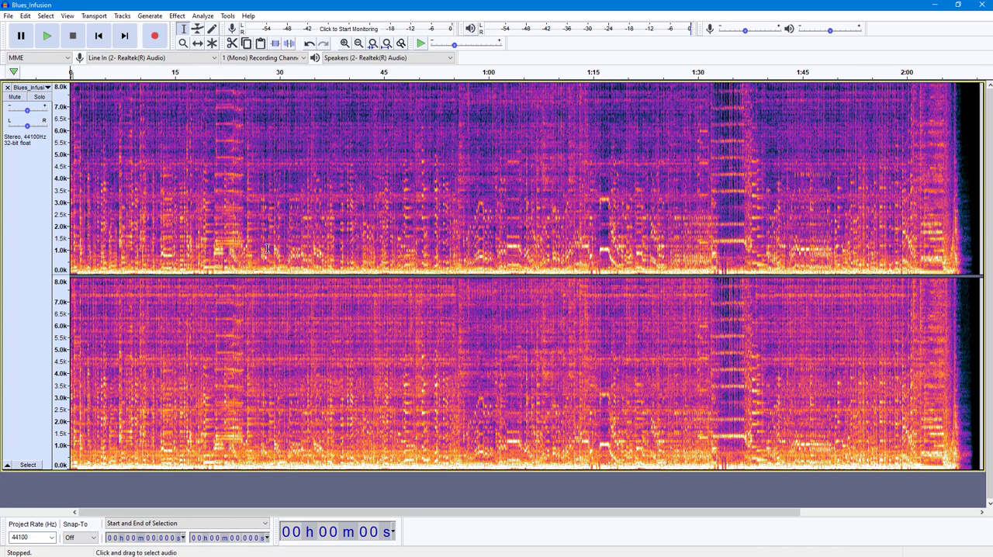
pyautogui.moveTo(70, 249)
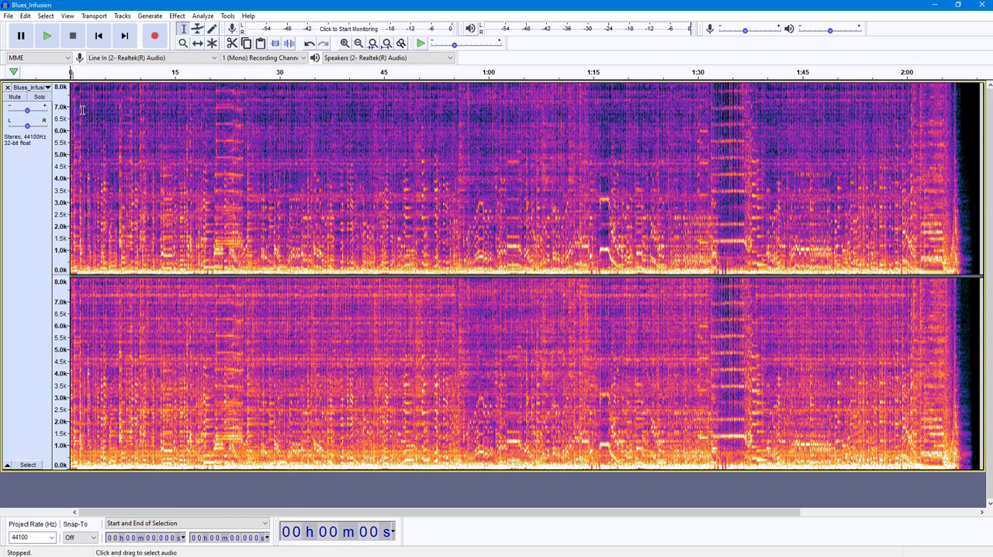
pyautogui.moveTo(112, 175)
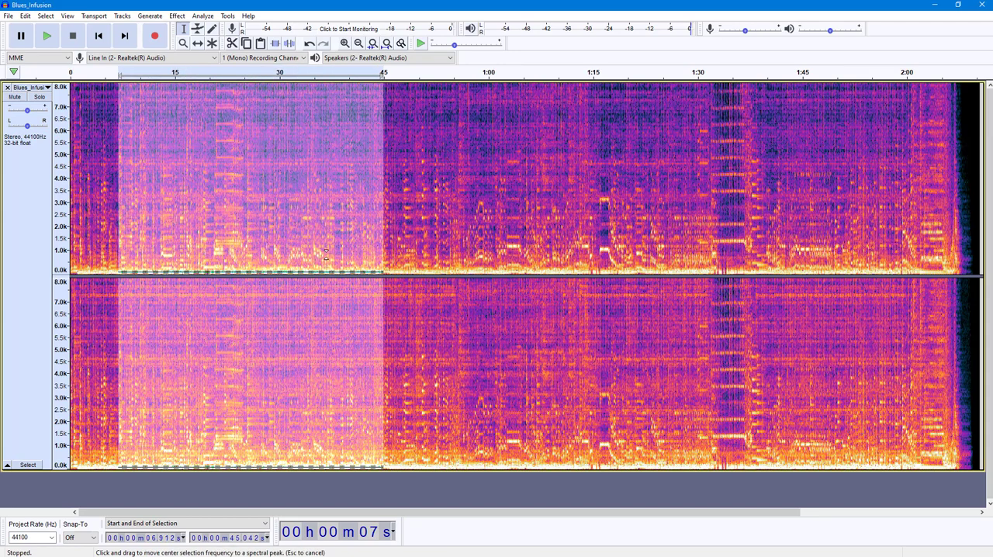
pyautogui.moveTo(121, 246); pyautogui.dragTo(380, 256)
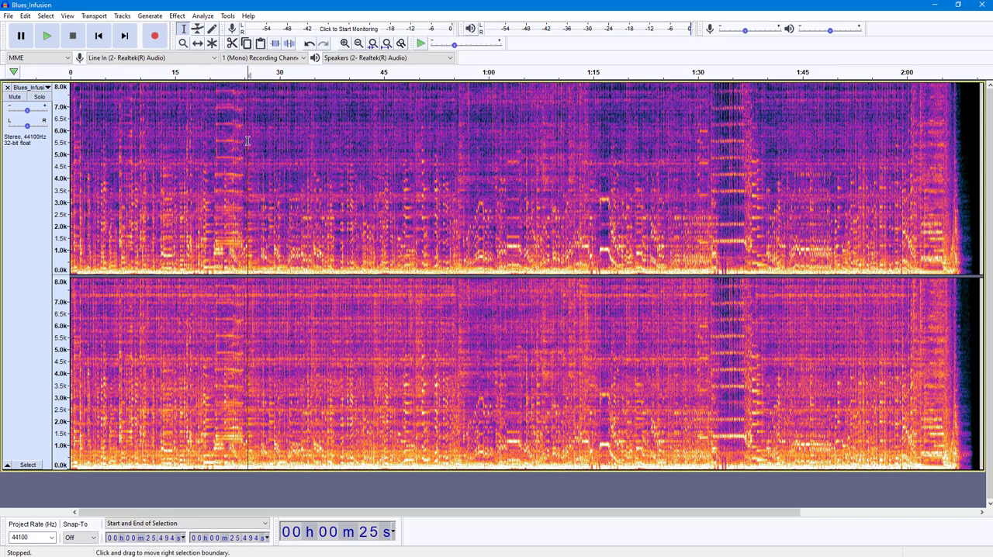
# - Select the whole song and bring up the Bass and Treble effect settings
pyautogui.press('ctrl+a')
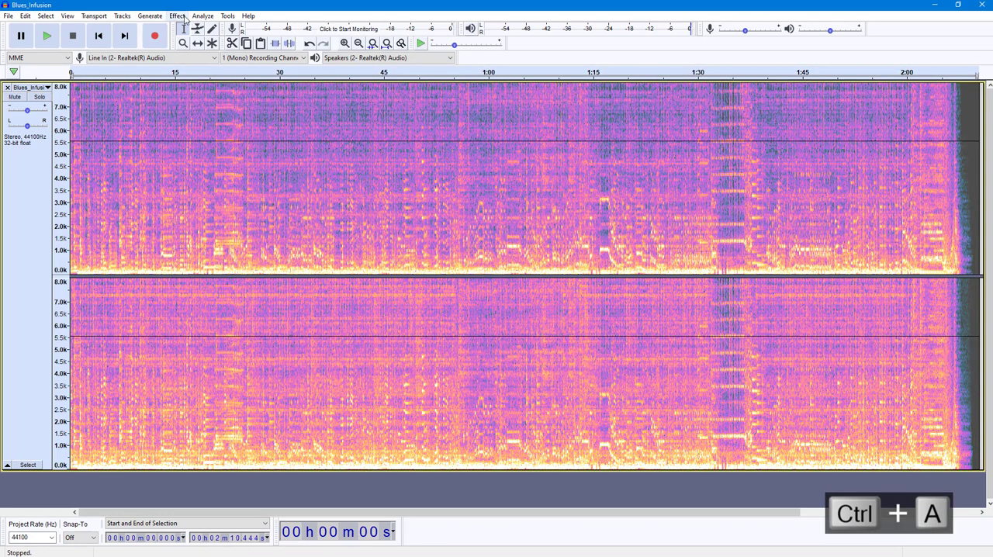
pyautogui.click(176, 16)
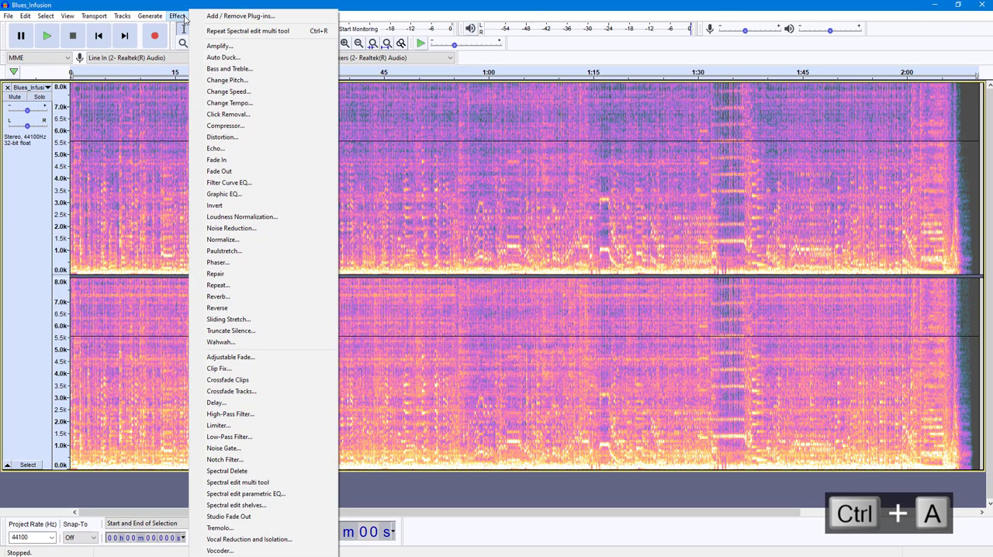
pyautogui.moveTo(224, 192)
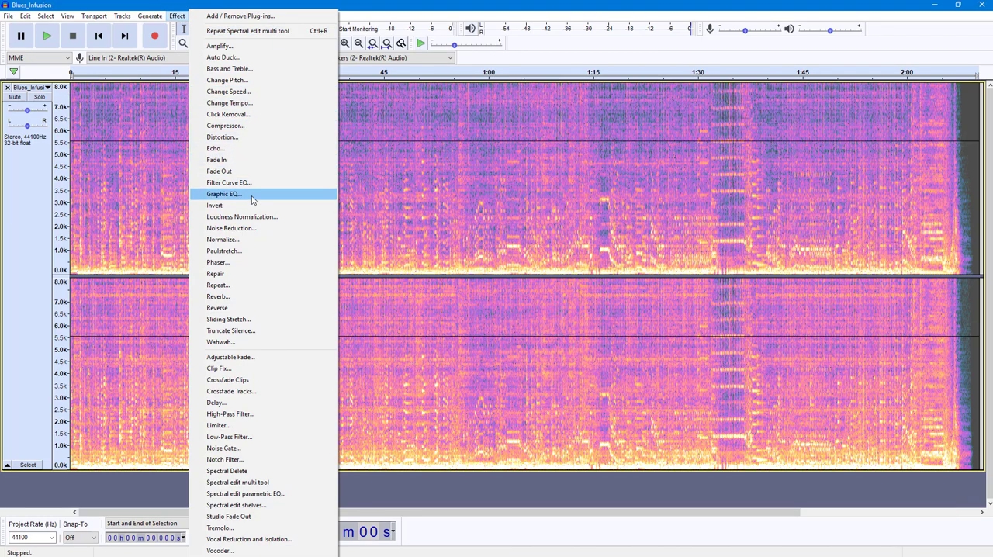
pyautogui.moveTo(267, 307)
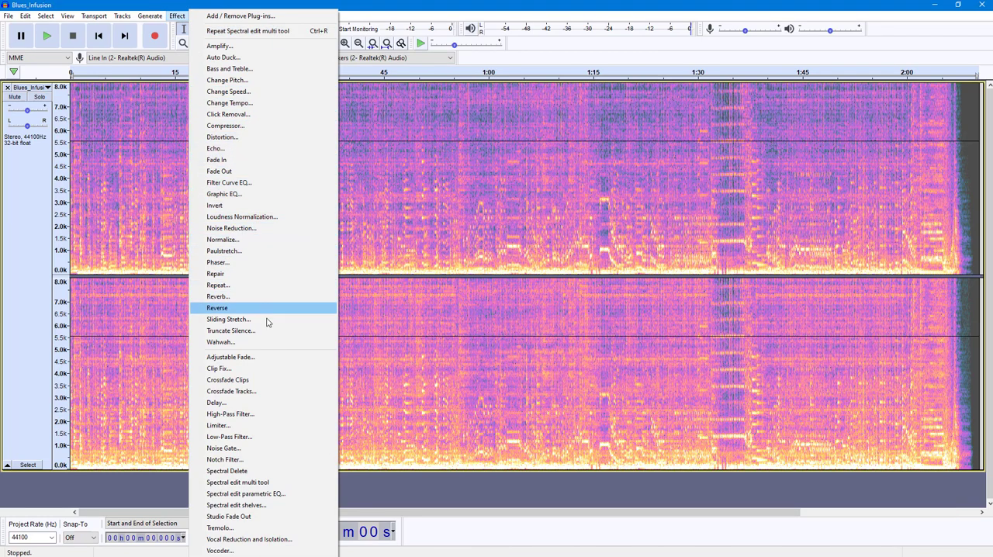
pyautogui.moveTo(240, 251)
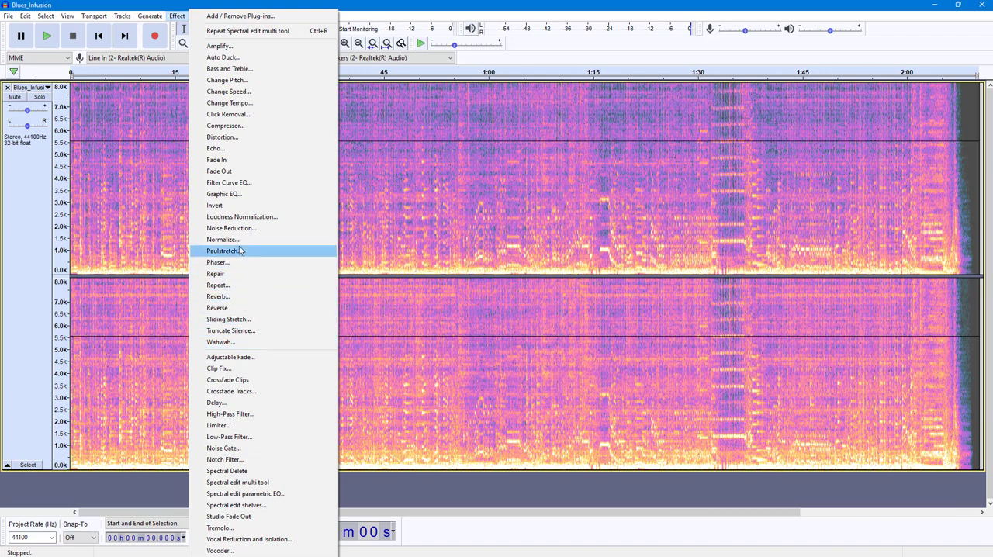
pyautogui.moveTo(251, 194)
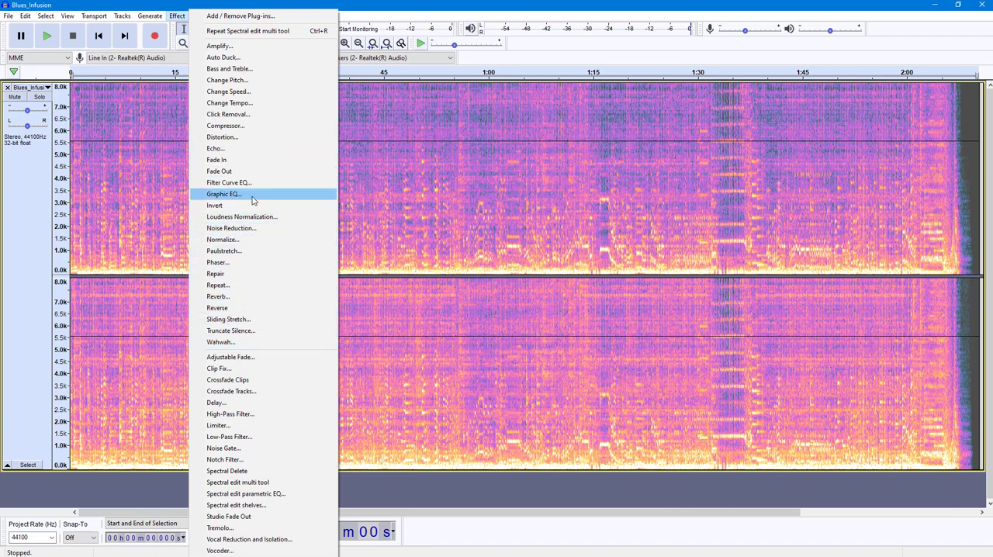
pyautogui.moveTo(244, 138)
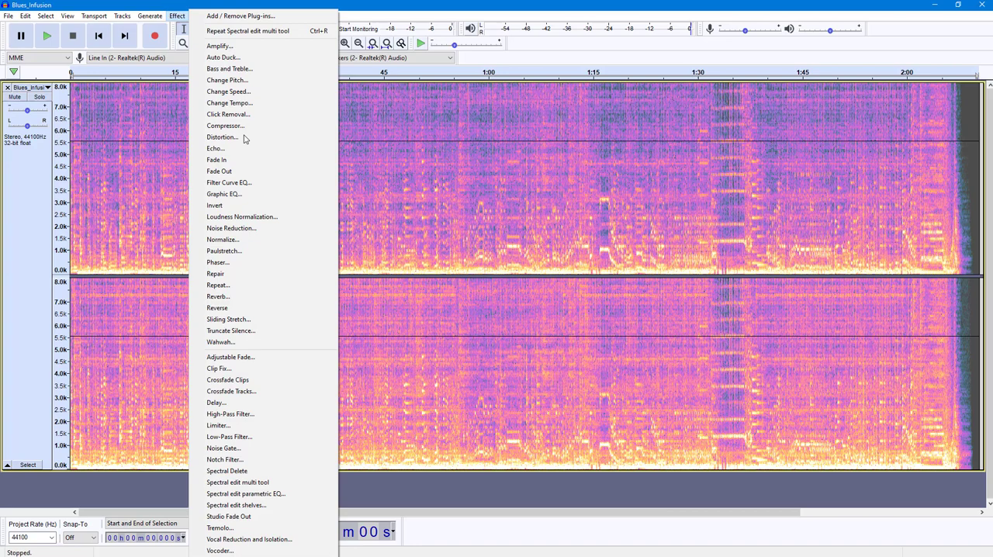
pyautogui.click(229, 69)
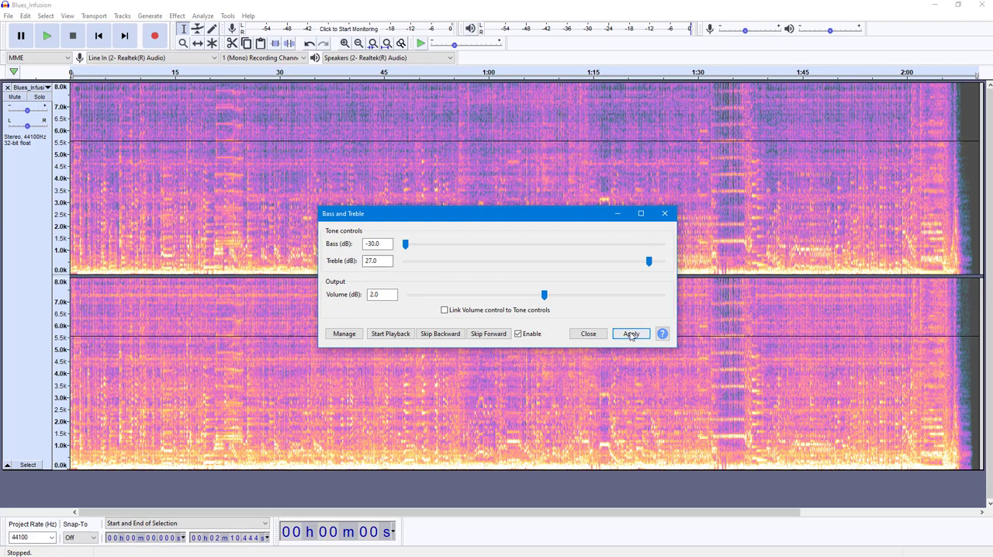
# - Apply Bass and Treble with bass -30 dB and treble 27 dB to the whole song
pyautogui.click(629, 333)
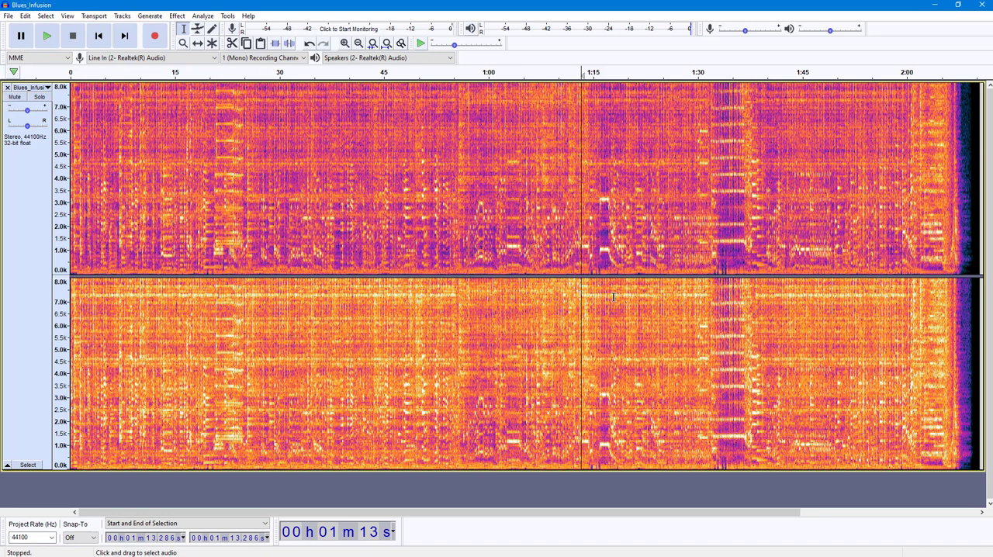
pyautogui.moveTo(648, 313)
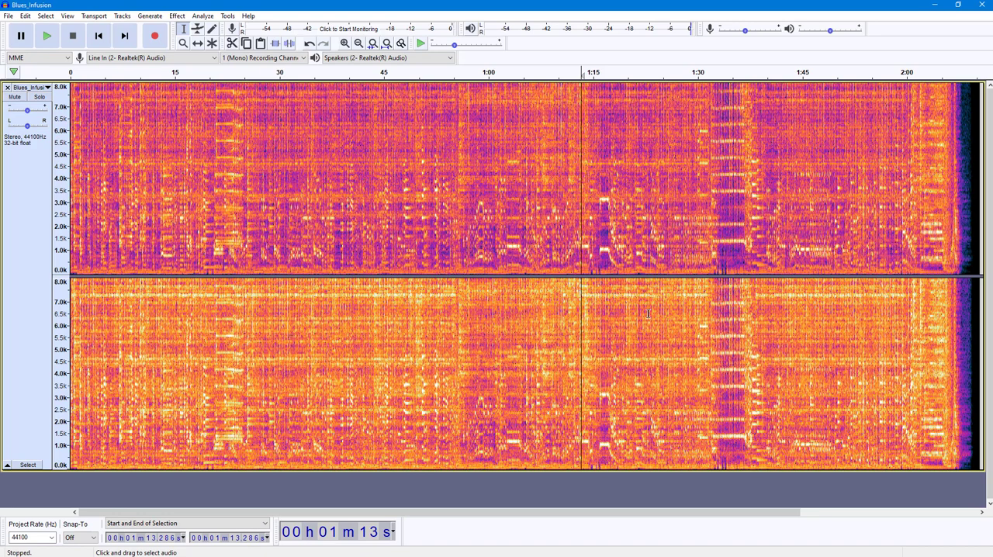